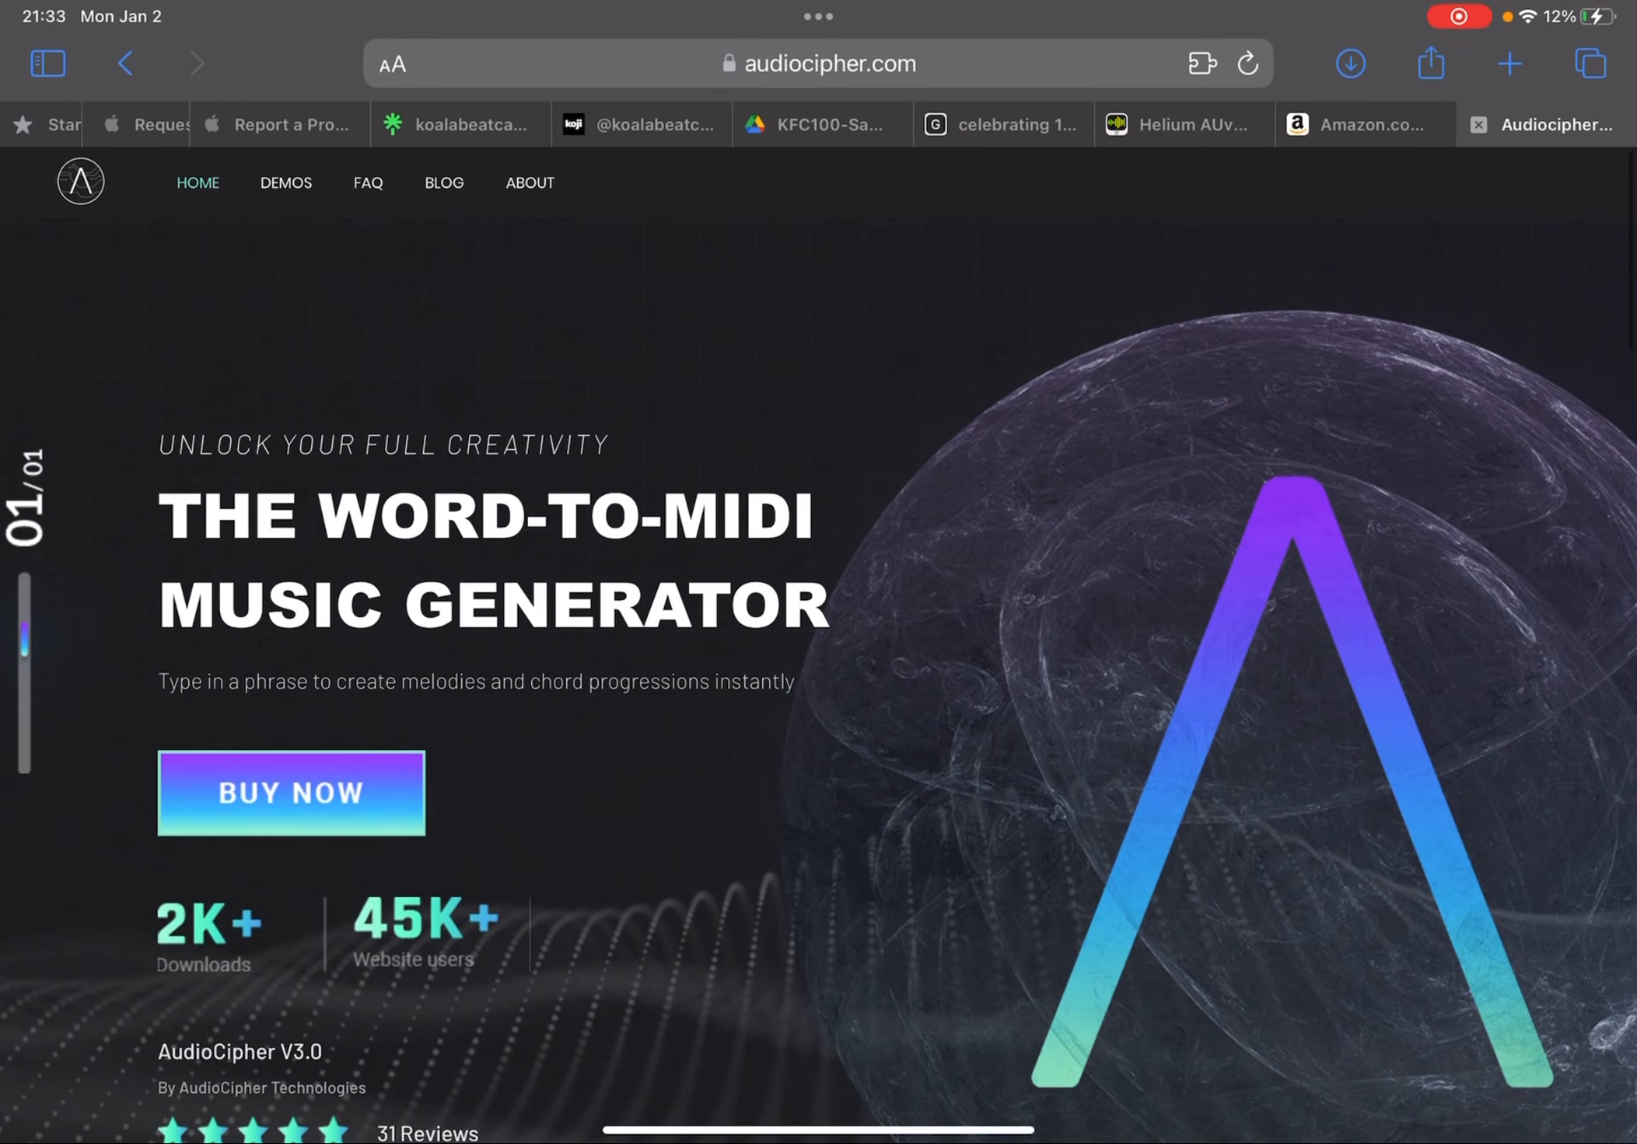
# Step: Scroll the audiocipher.com homepage down to the Version 3.0 overview and introduction video
pyautogui.scroll(-3)
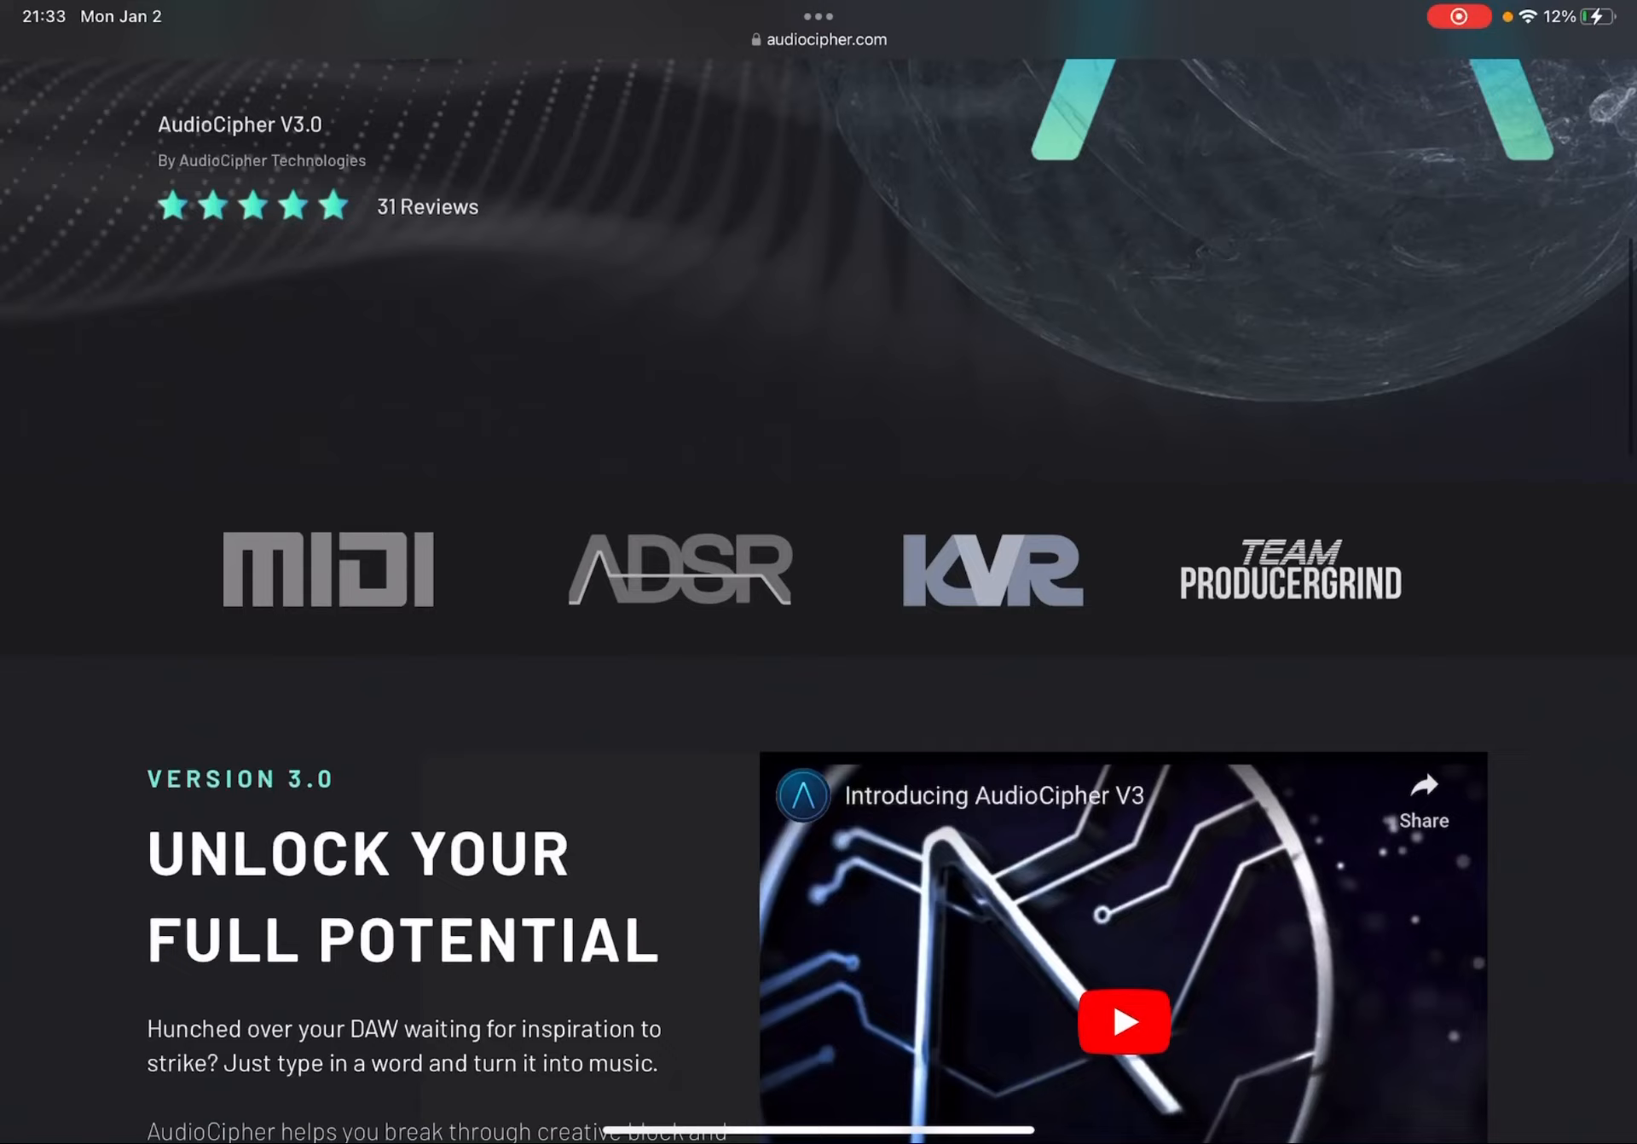
pyautogui.scroll(-3)
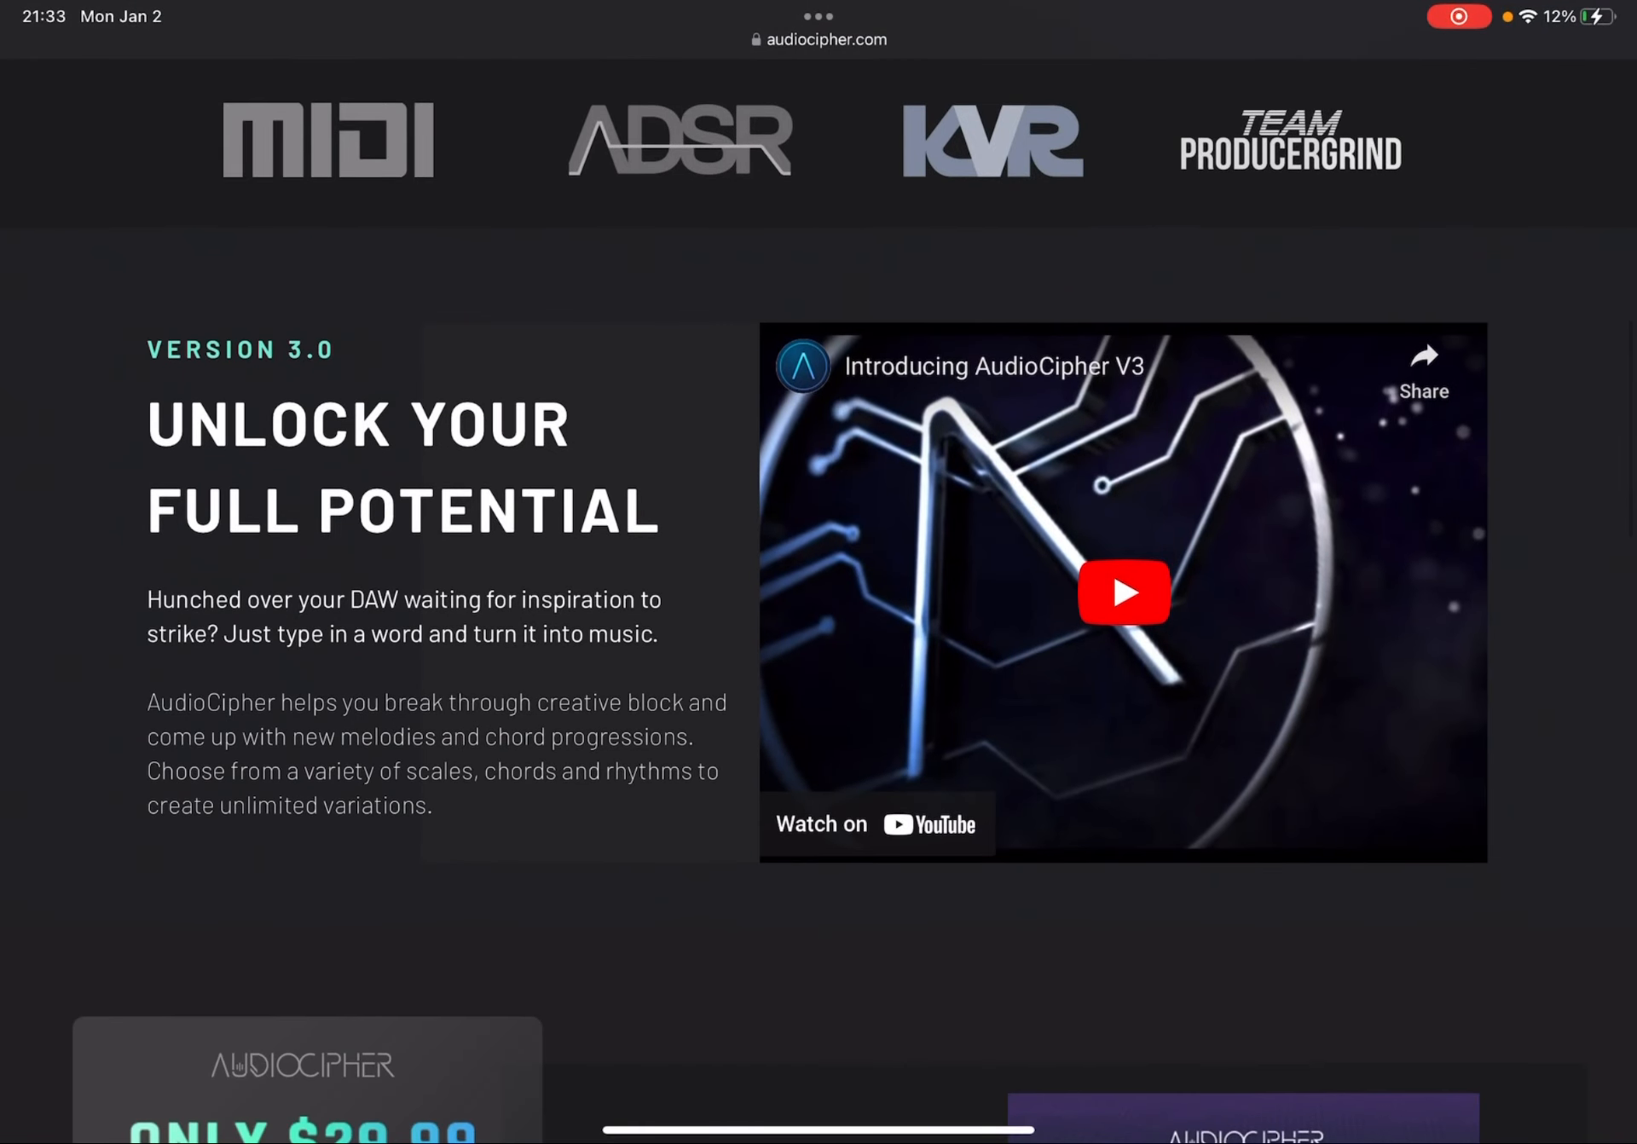
pyautogui.scroll(-3)
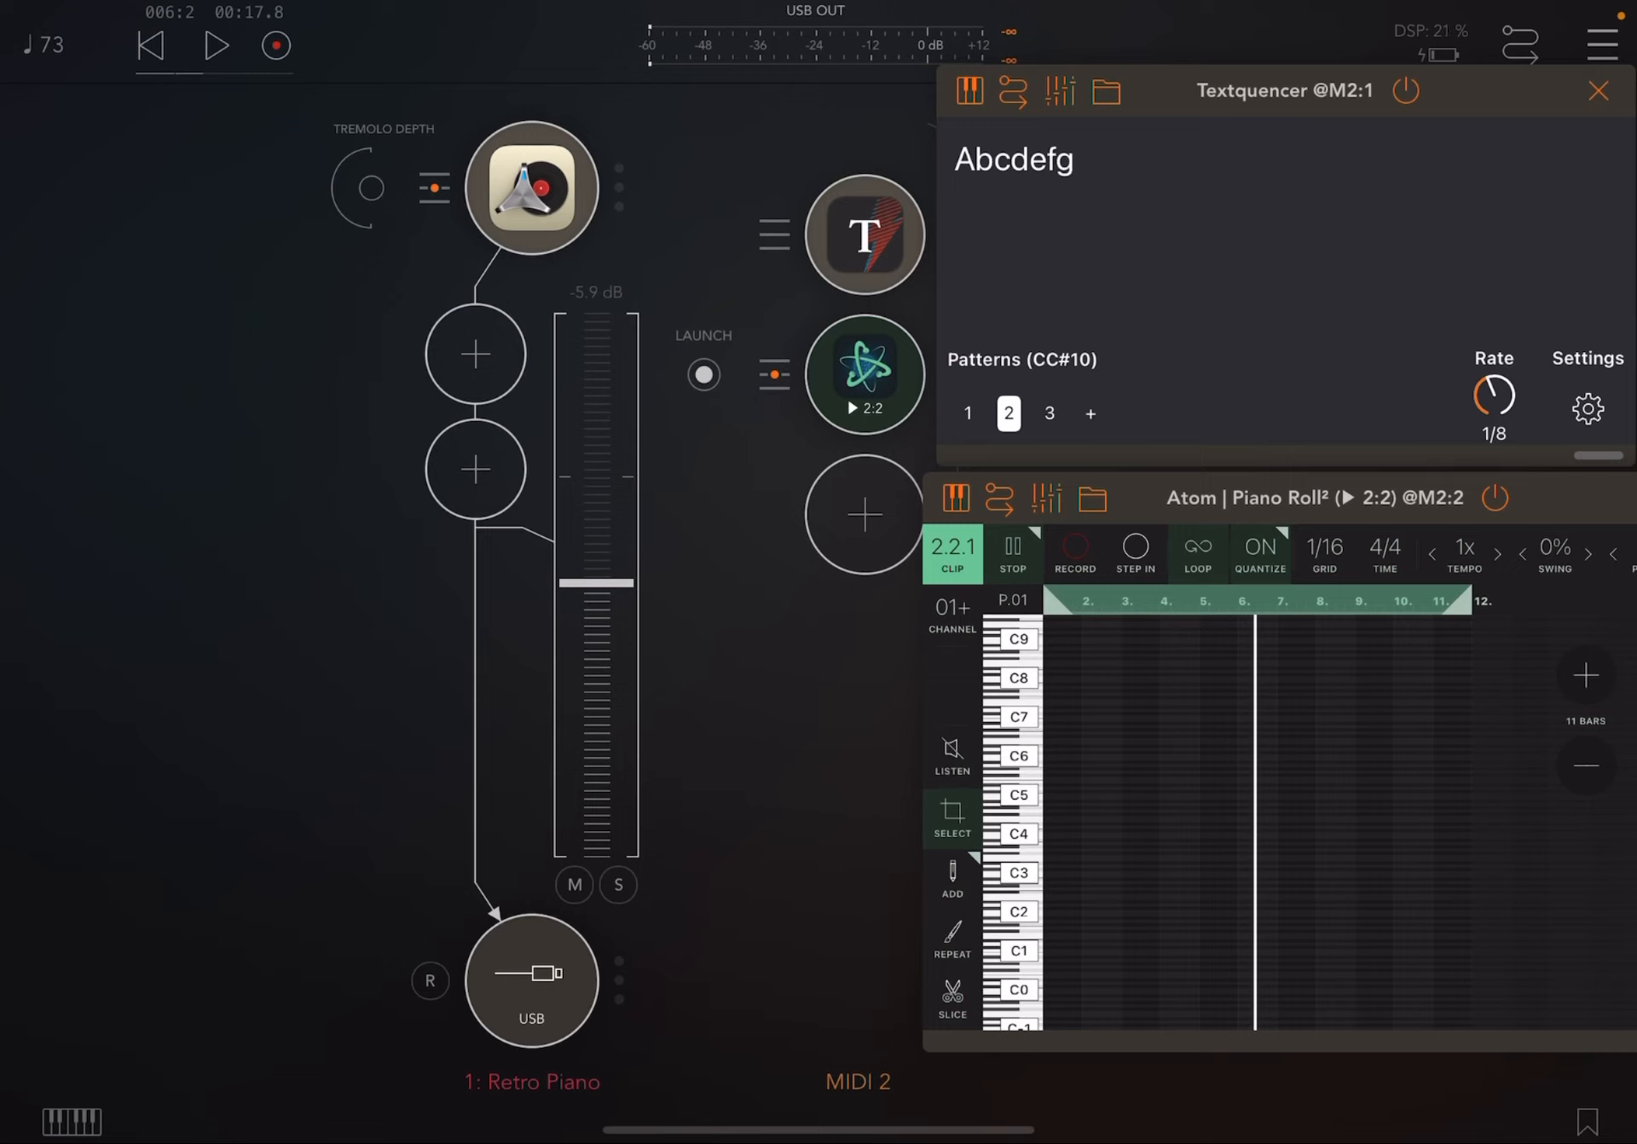
# Step: Arm the Atom Piano Roll clip for recording with the transport at 001:1
pyautogui.click(1074, 551)
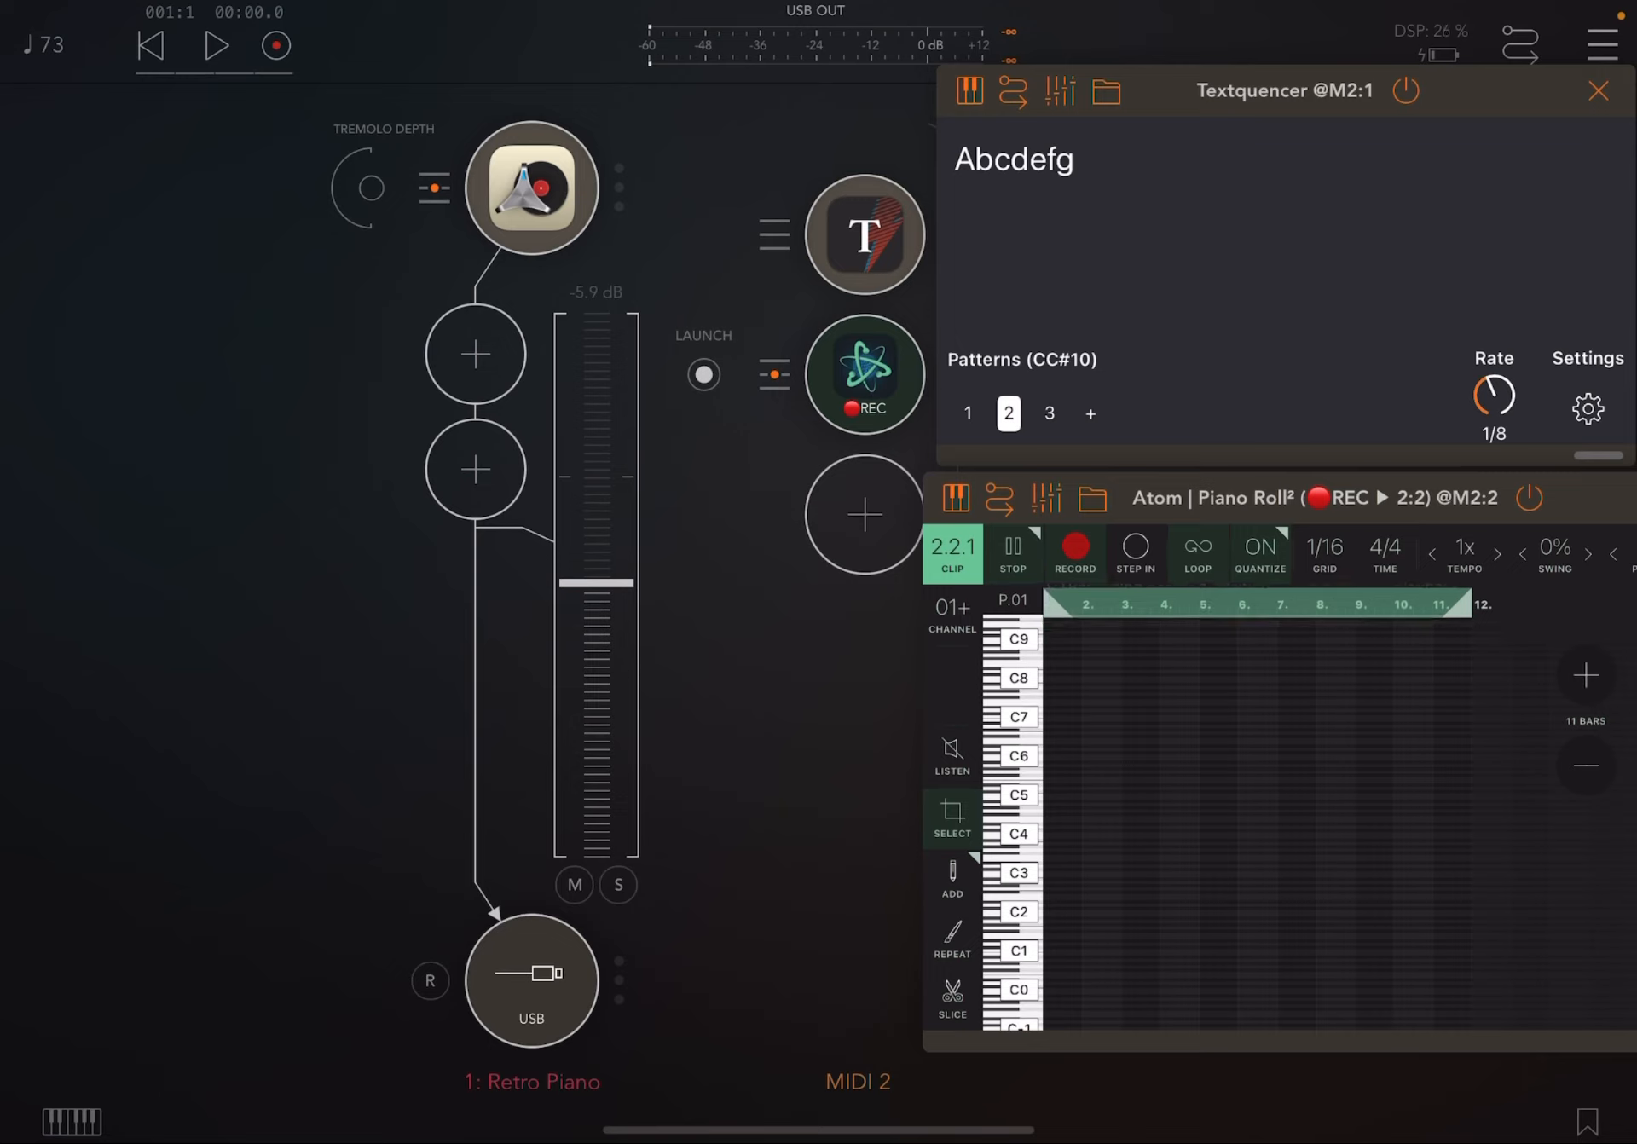
# Step: Play to record Textquencer's Abcdefg into Atom, stop, then select pattern 1 with the alphabet
pyautogui.click(215, 46)
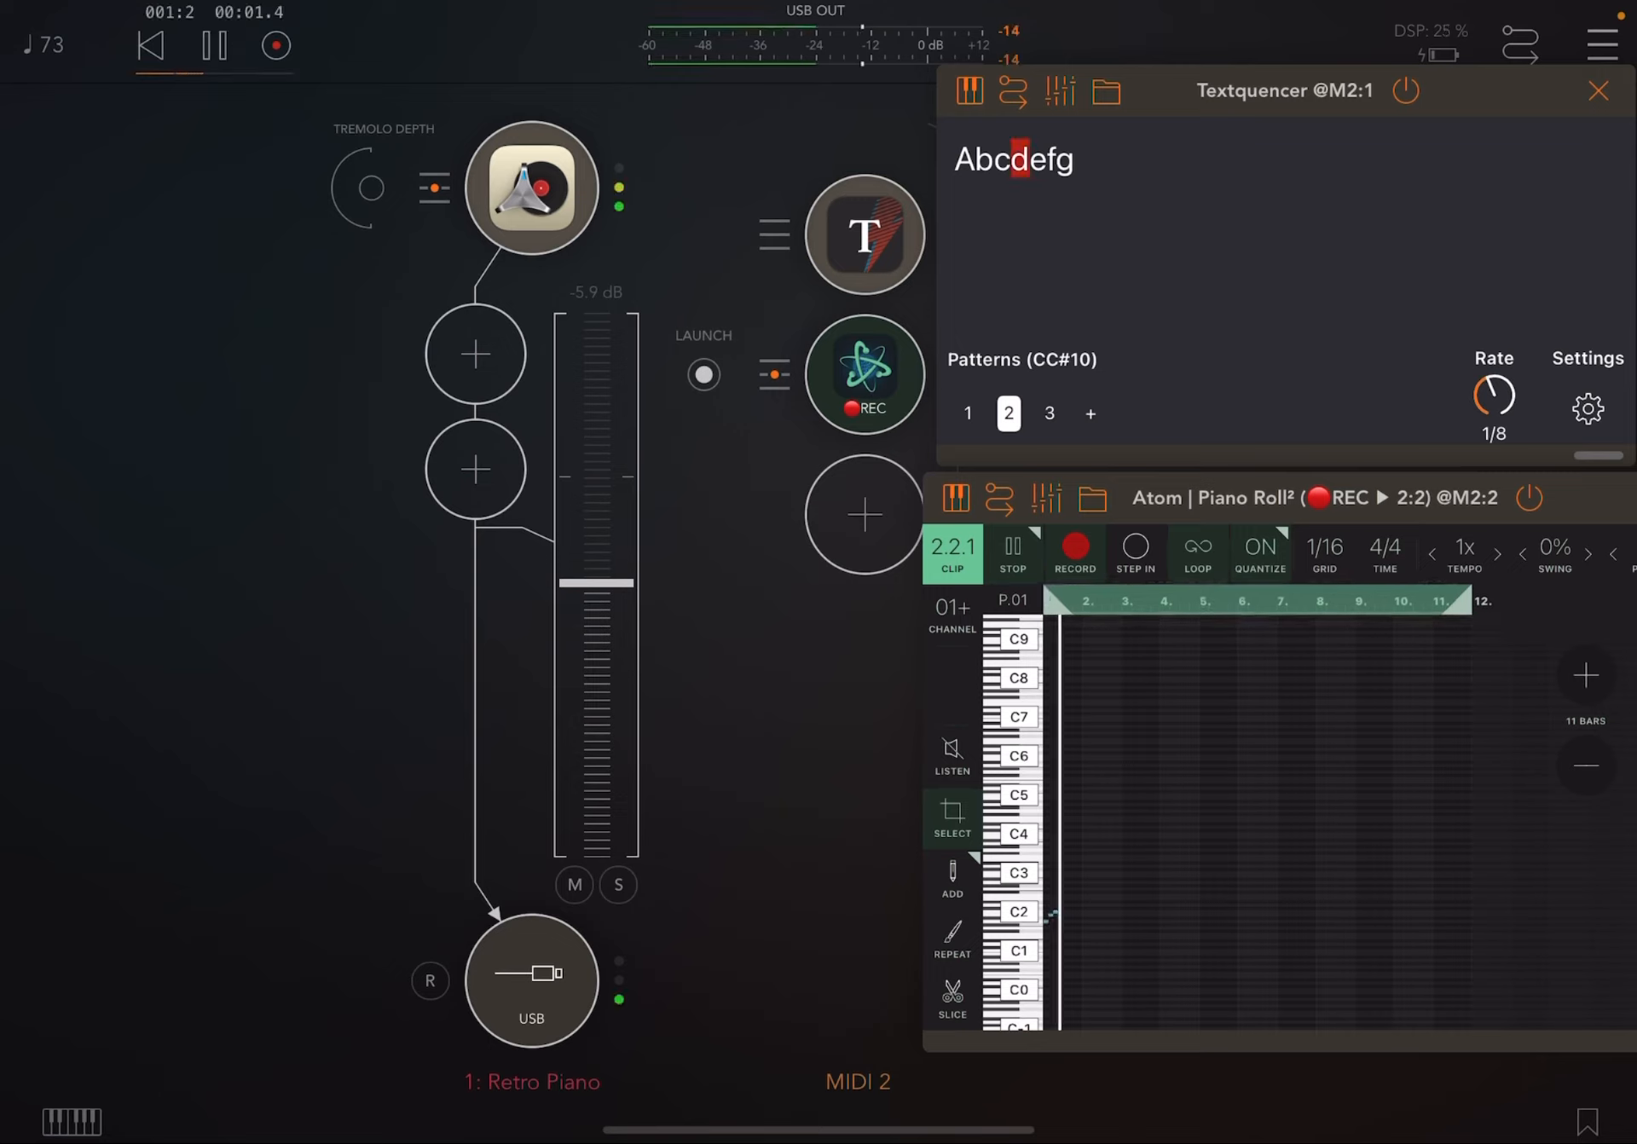
pyautogui.click(215, 44)
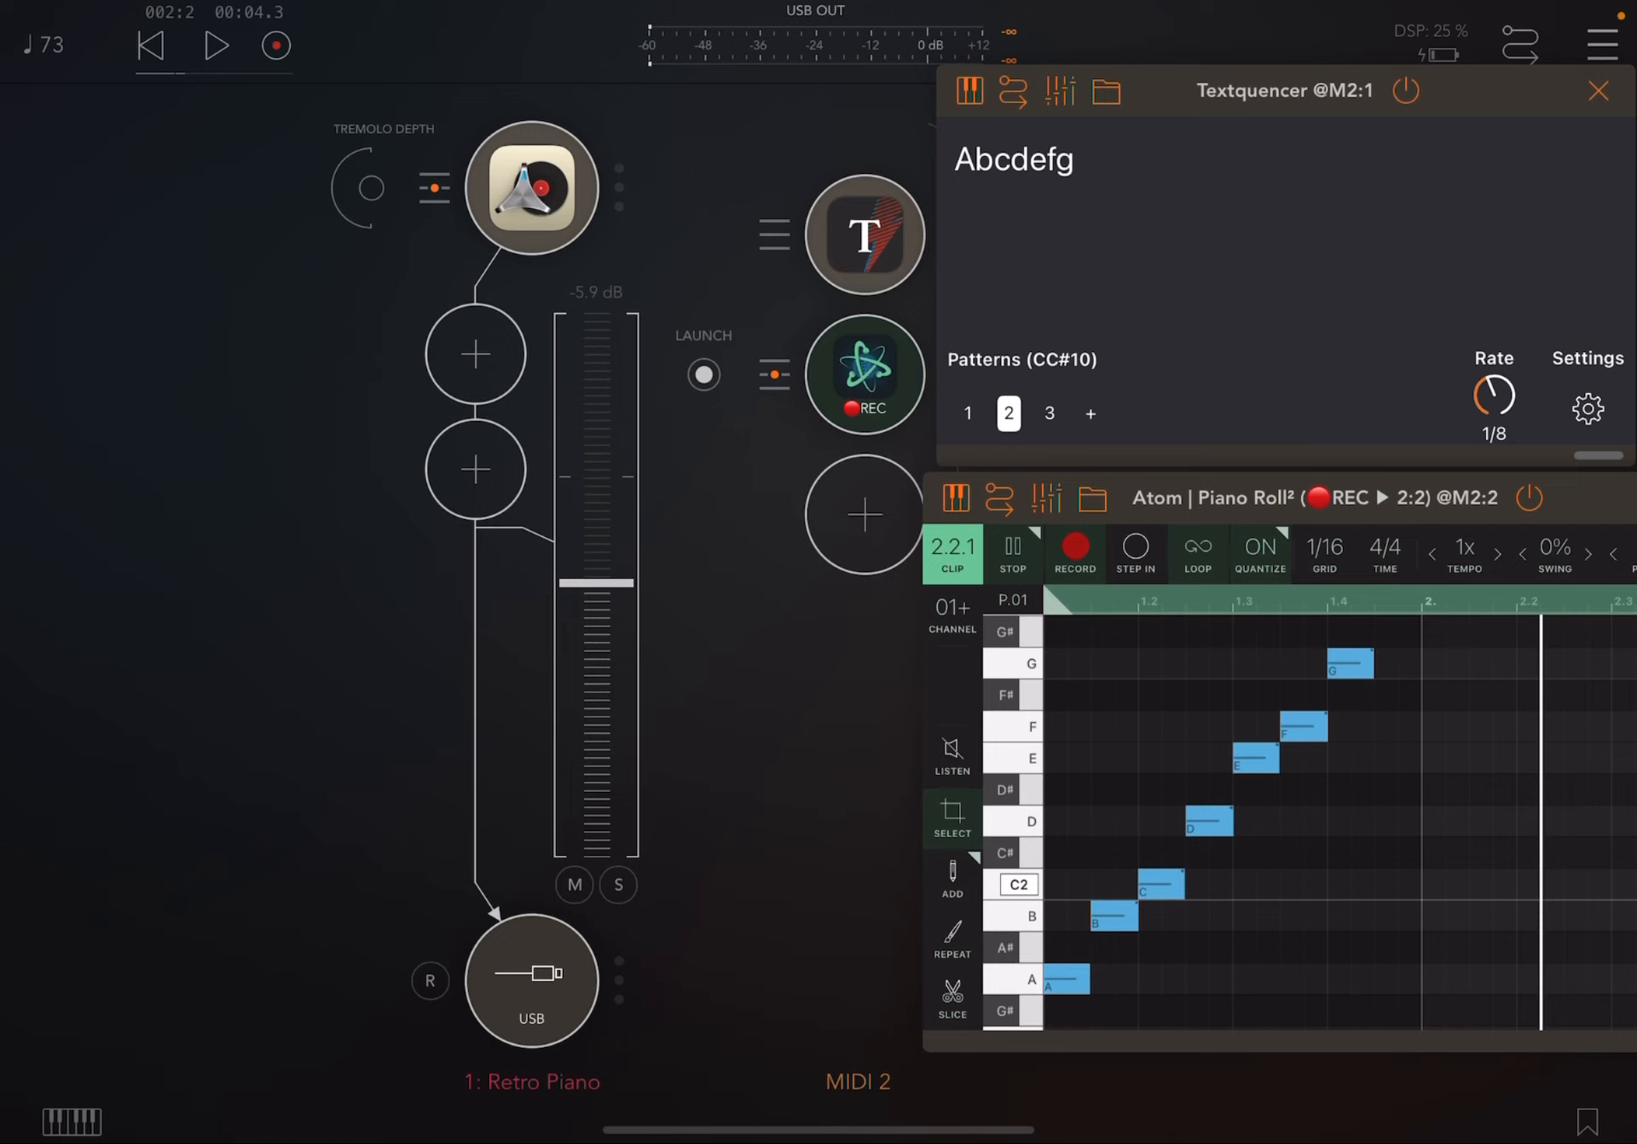
pyautogui.click(1586, 406)
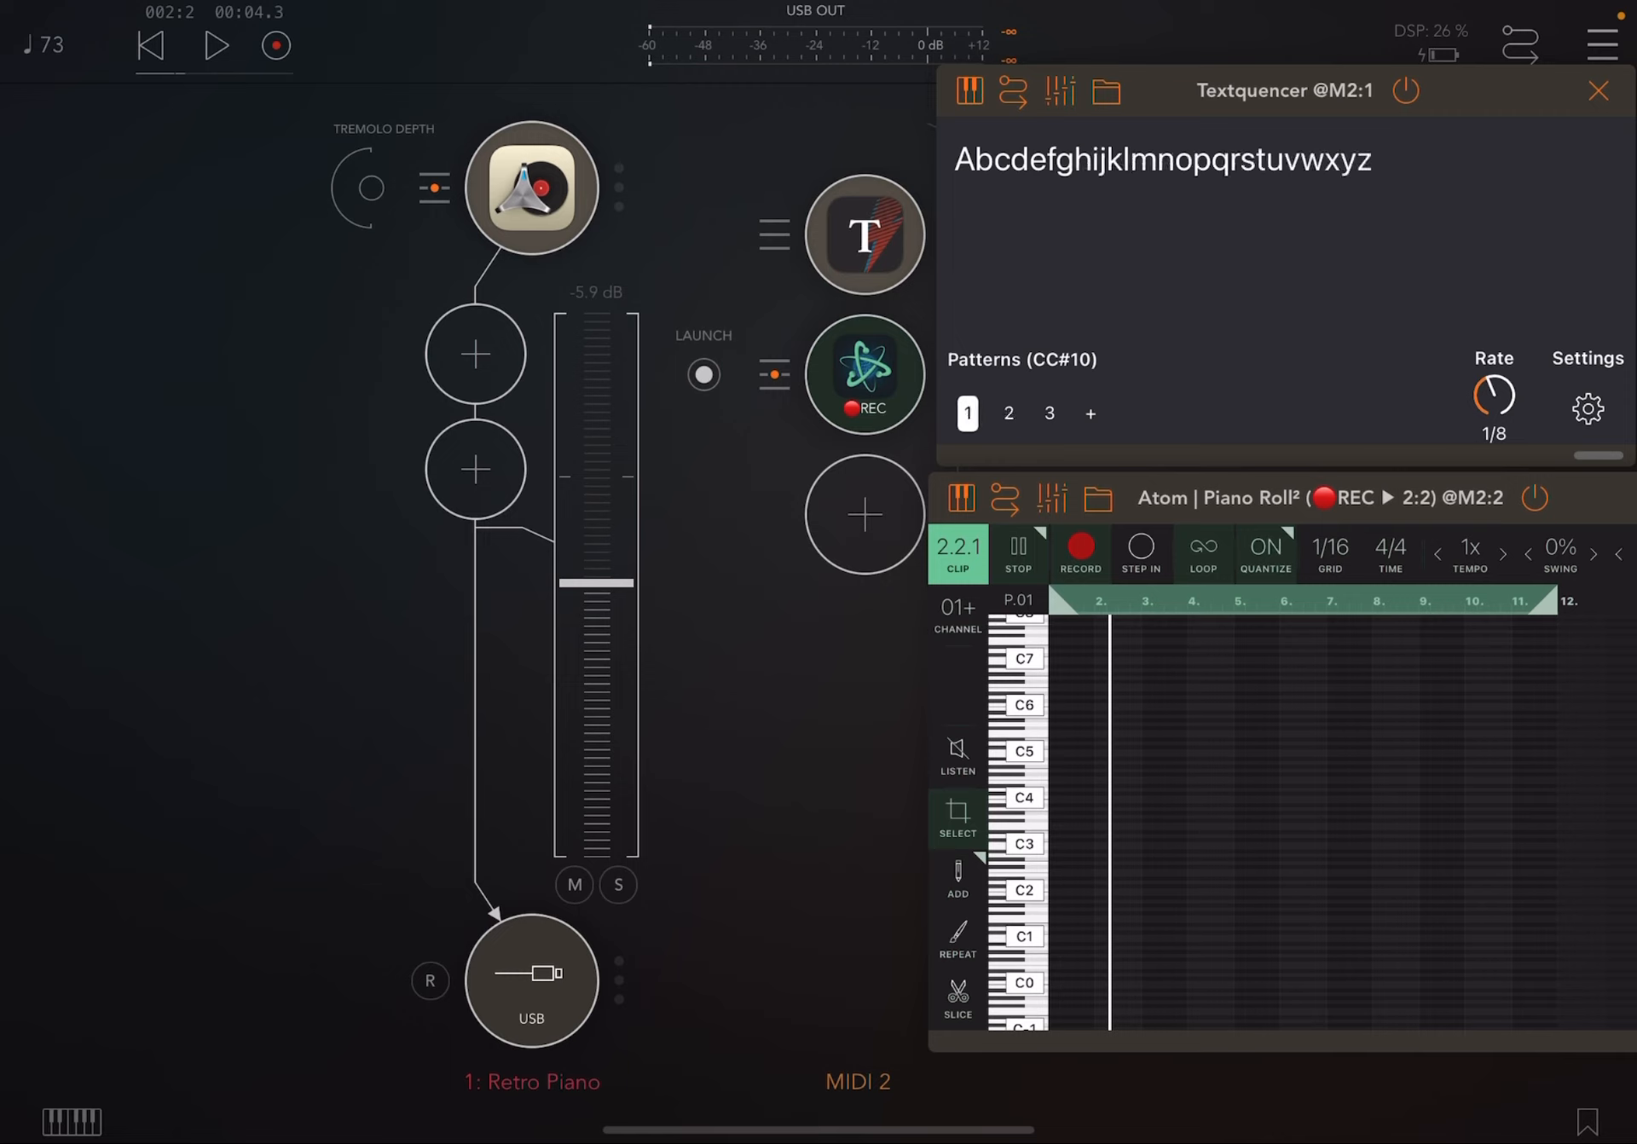
# Step: Play pattern 1 so Atom records the rising C, D, E, F notes
pyautogui.click(215, 44)
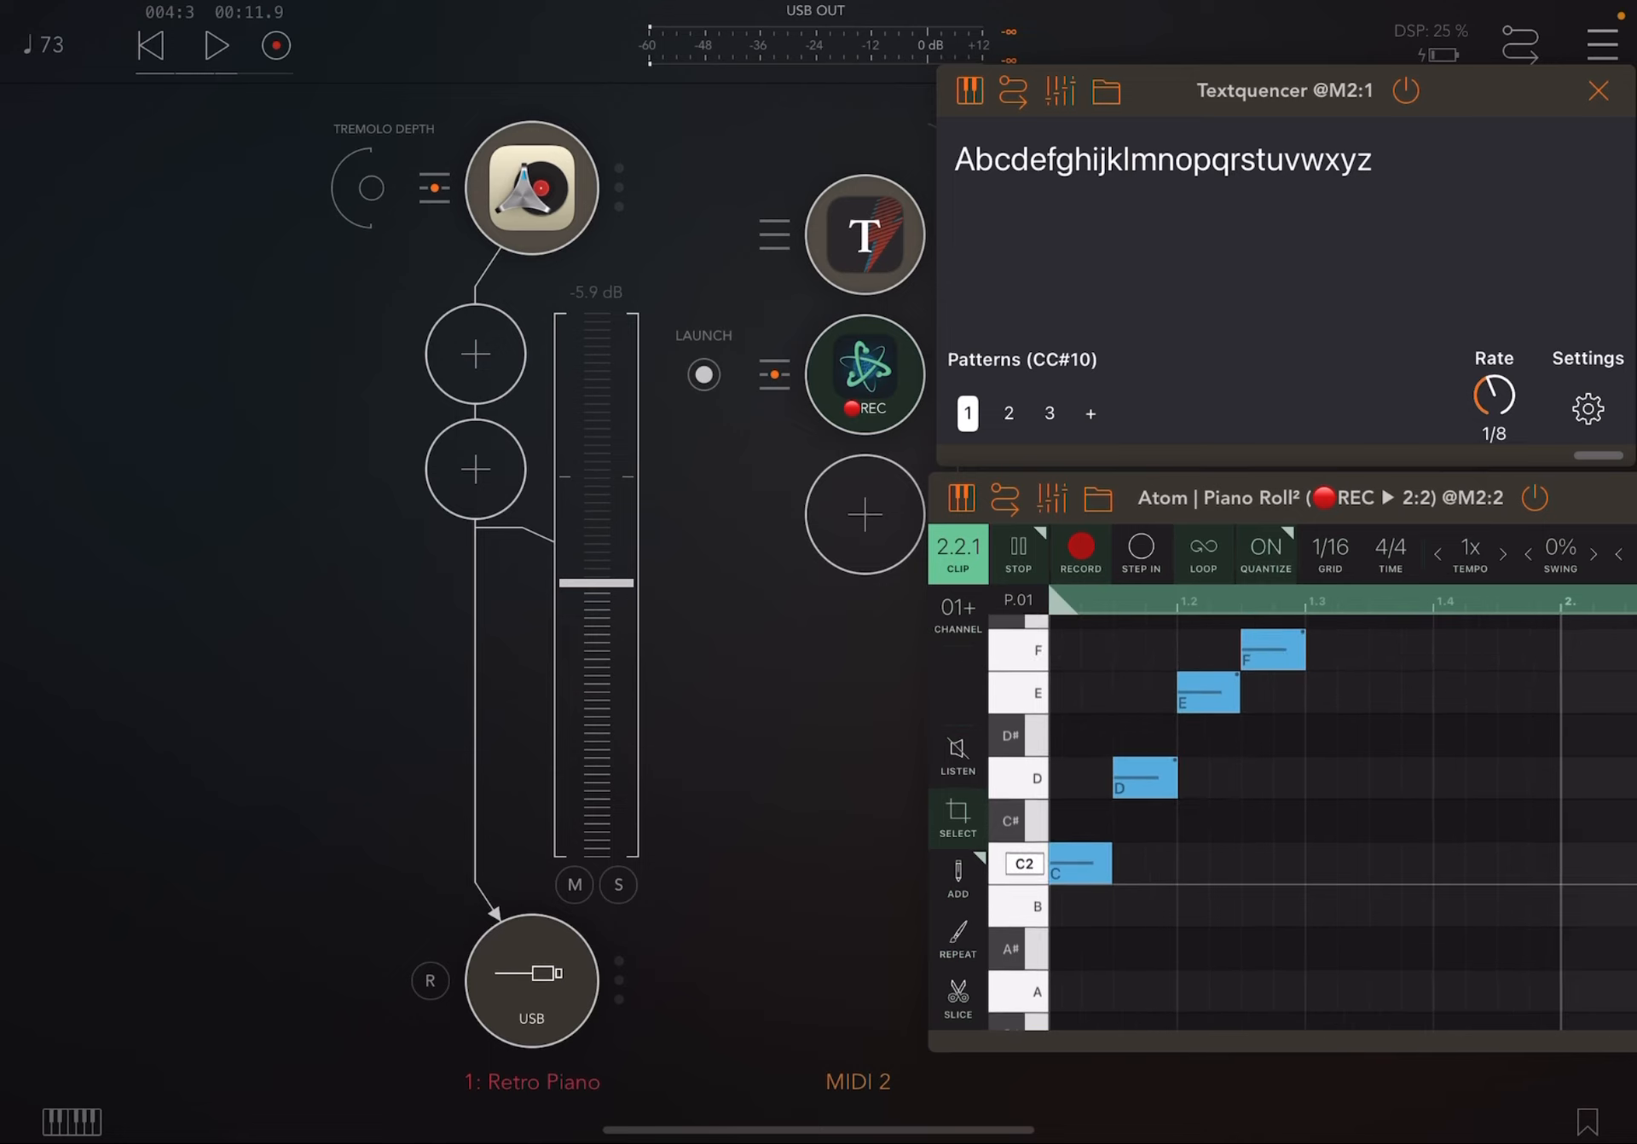
# Step: Confirm Textquencer's Scale/Key setting is C major in its settings
pyautogui.click(1586, 405)
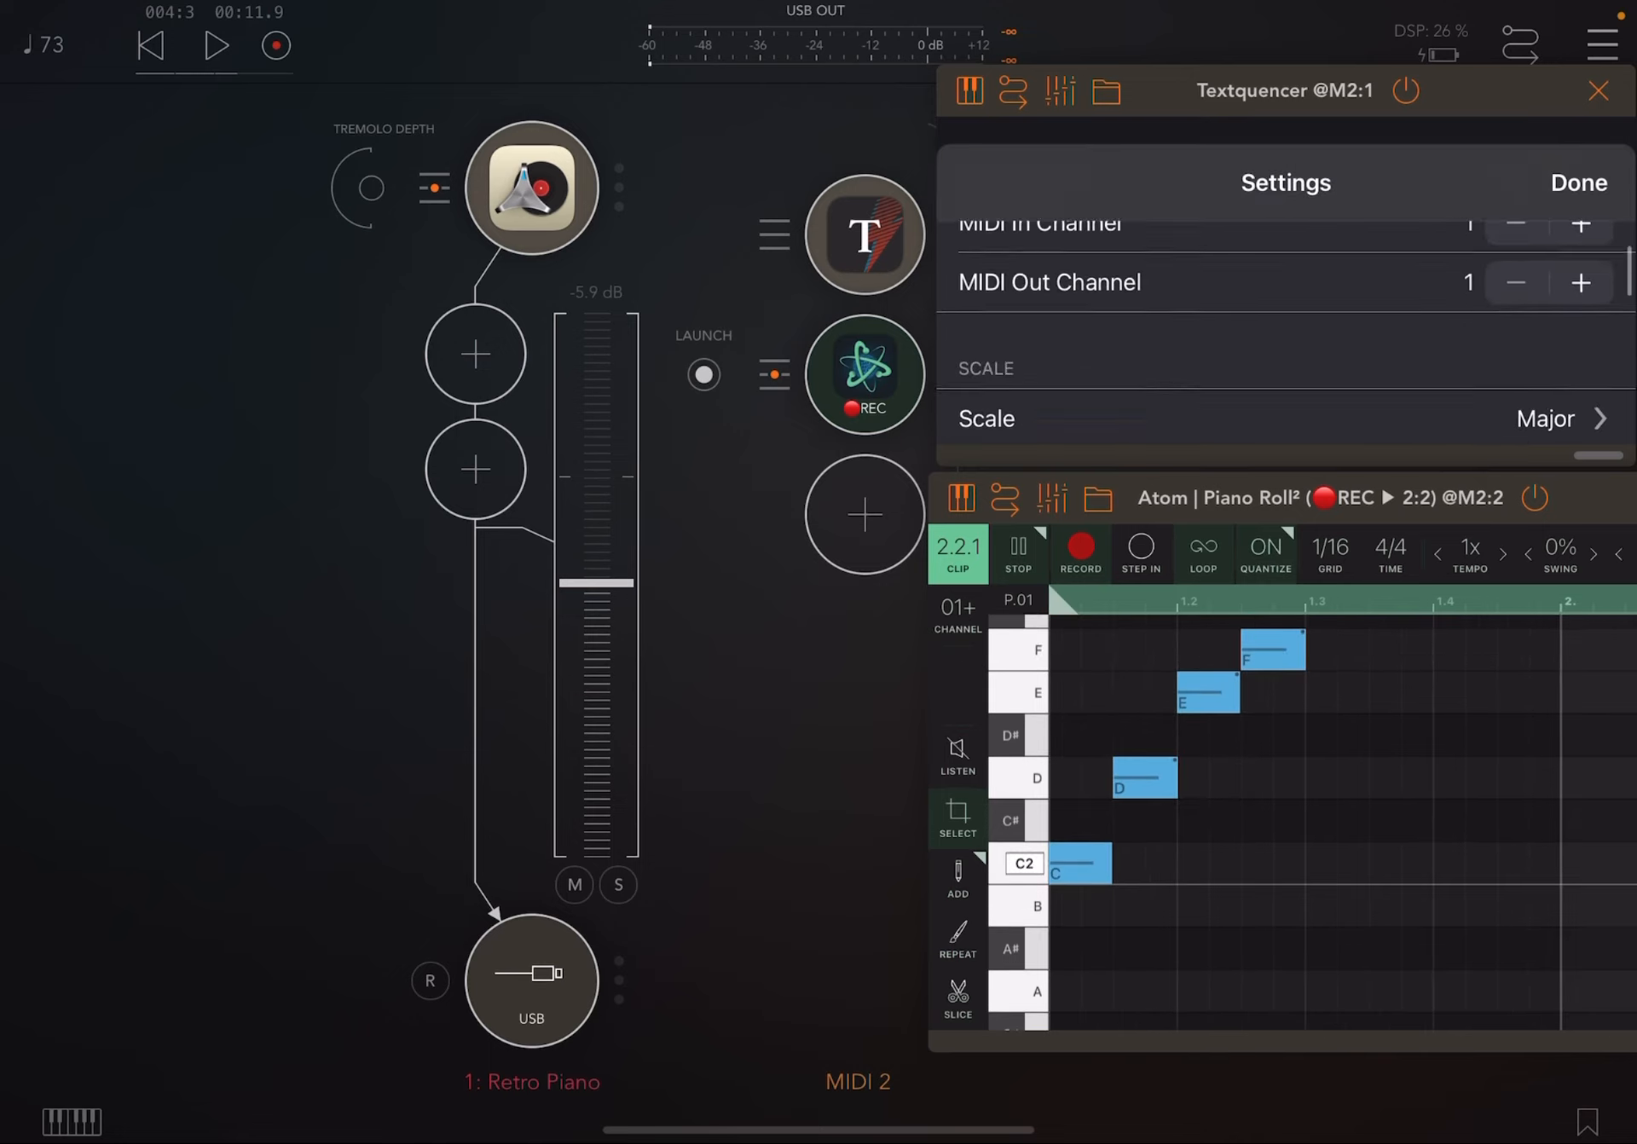
pyautogui.scroll(-3)
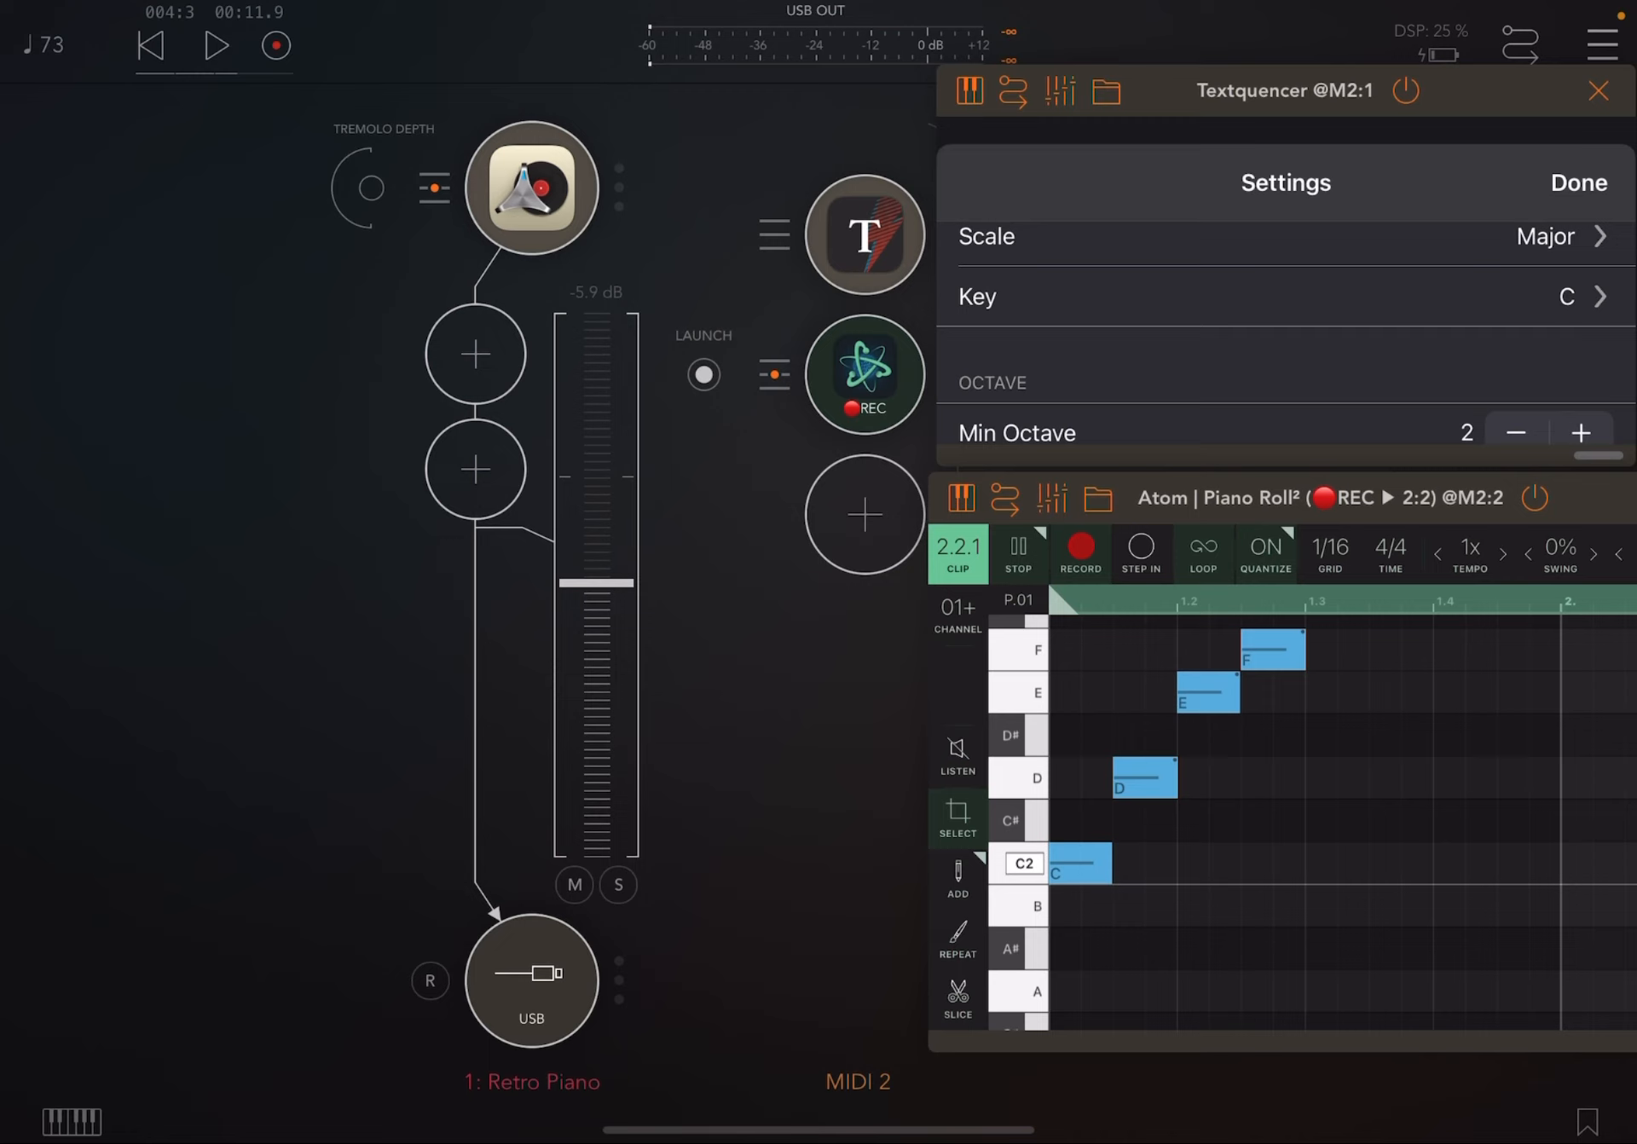
pyautogui.click(1578, 182)
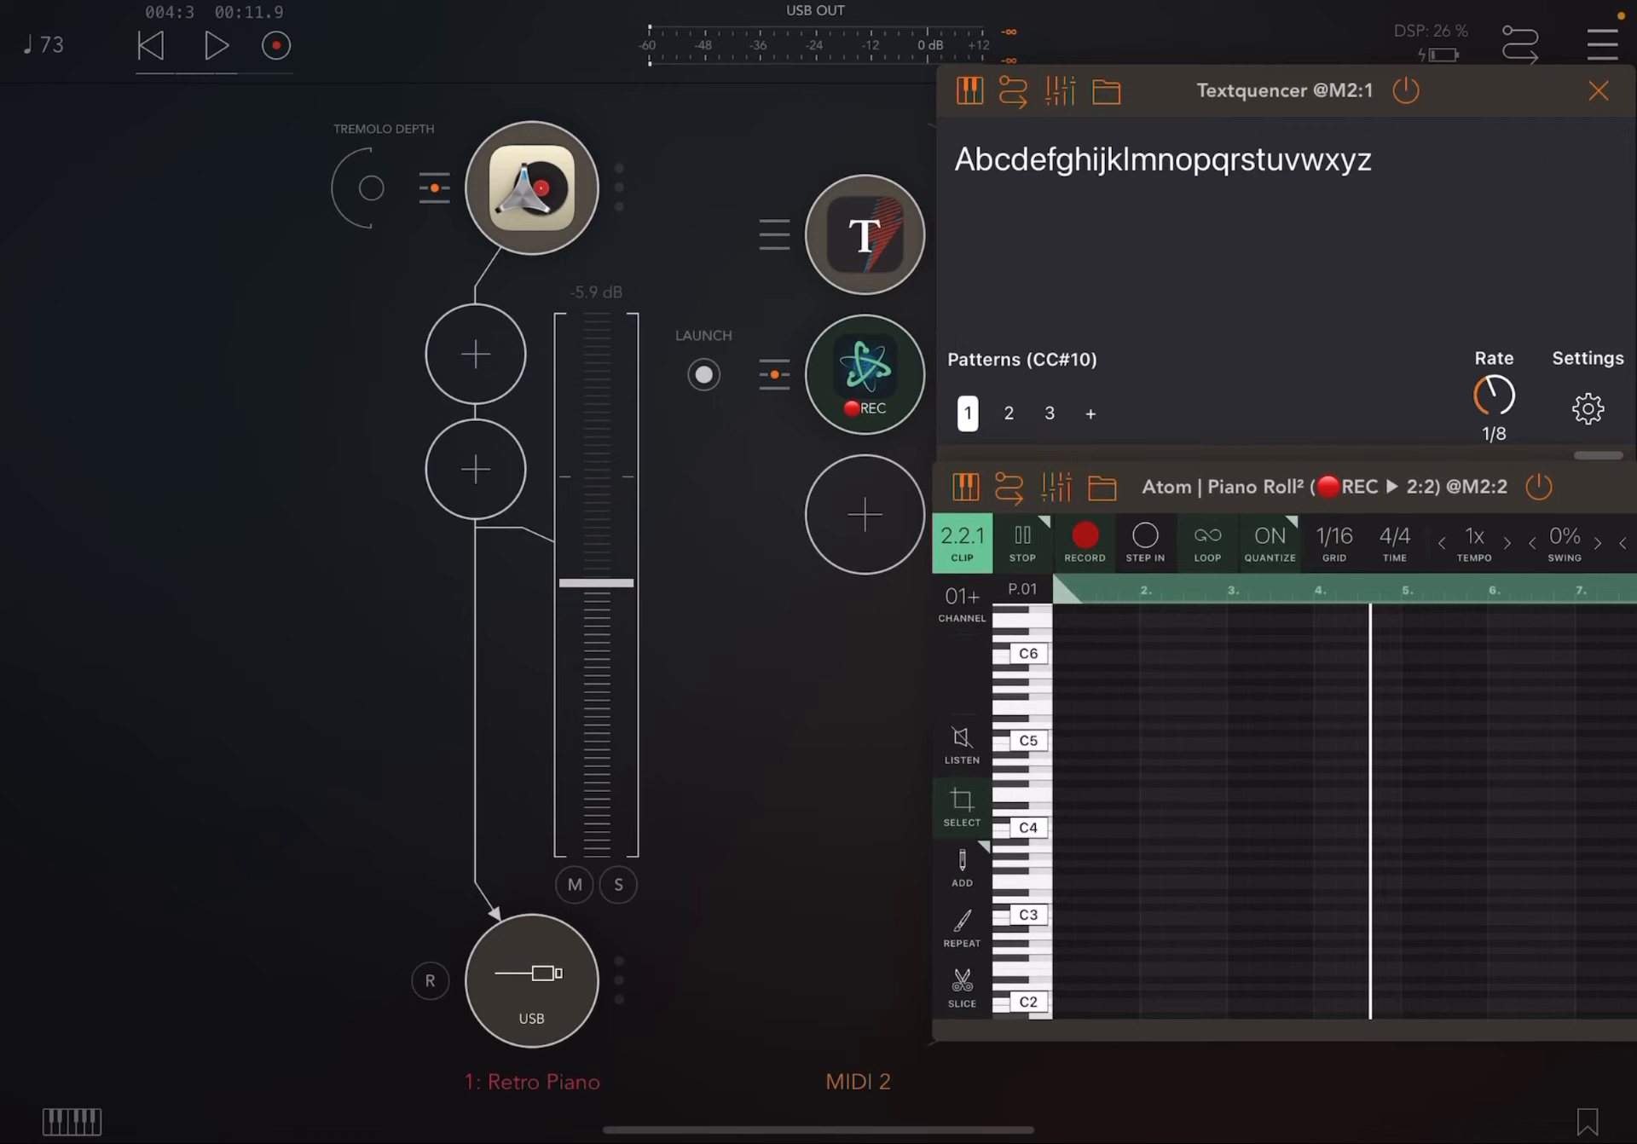
# Step: Select pattern 3, 'Rhyming on the beat', and play it to record into Atom
pyautogui.click(1049, 413)
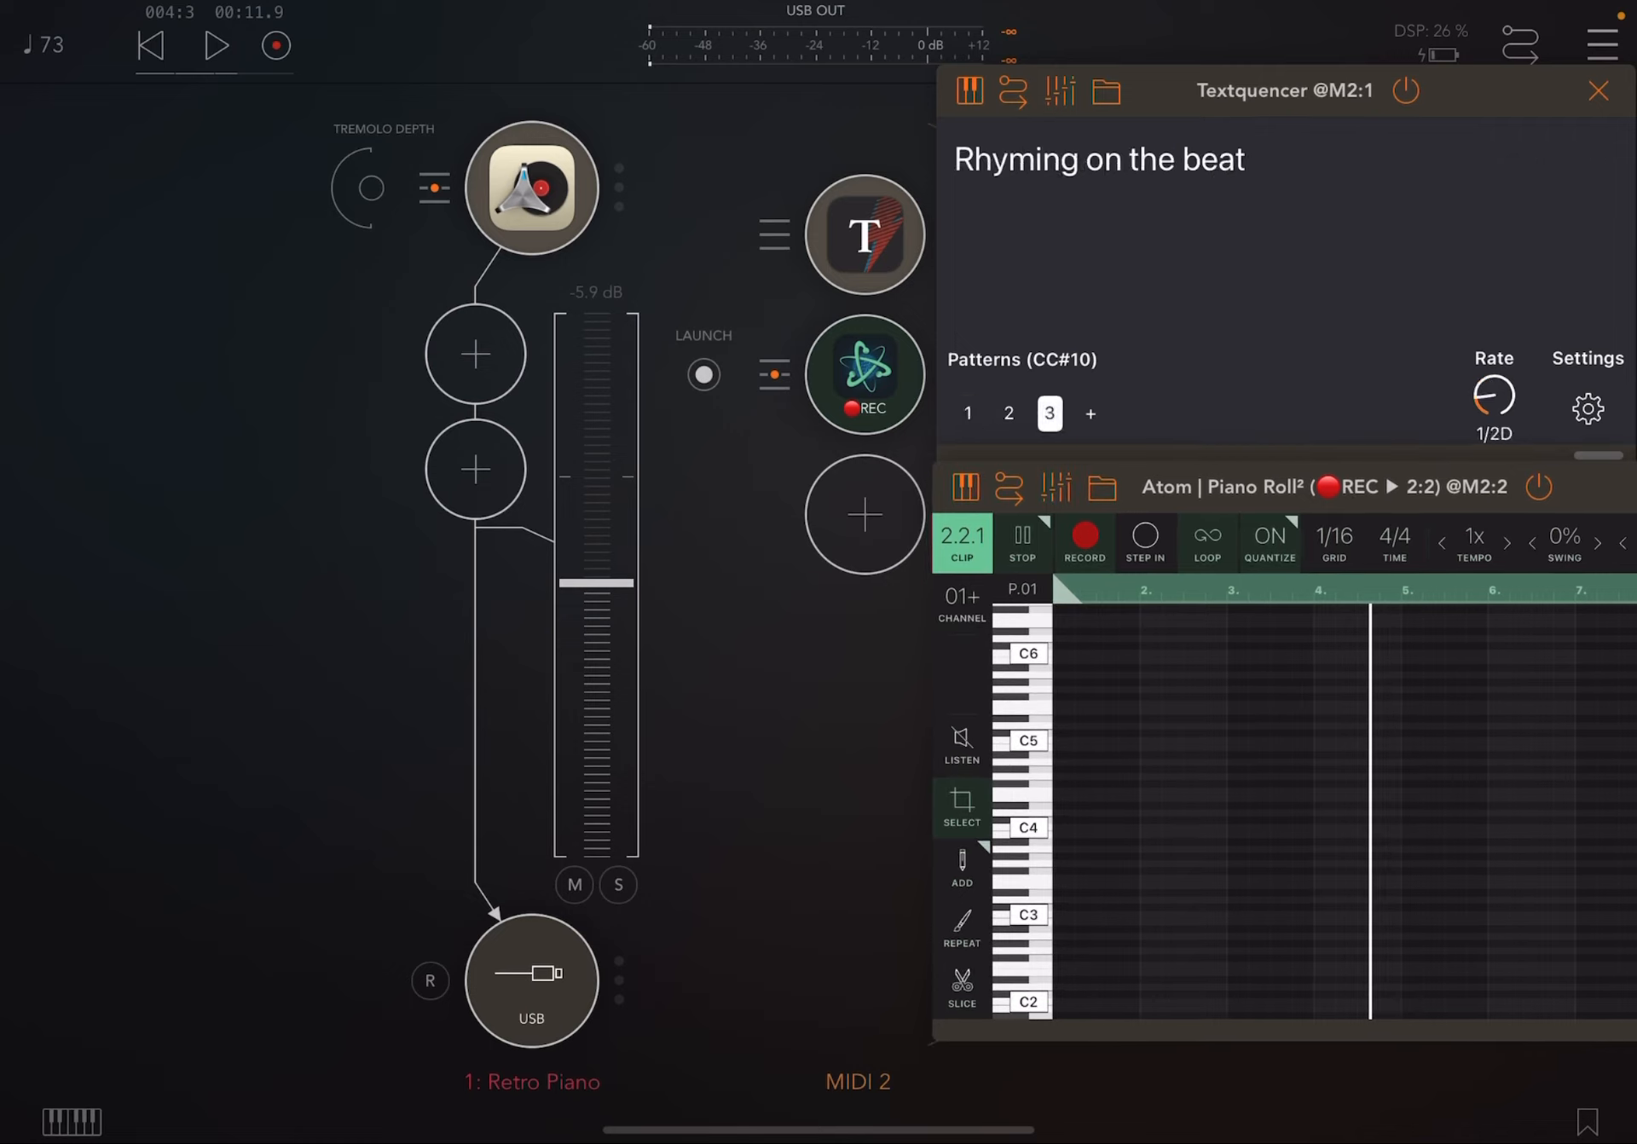
pyautogui.click(214, 44)
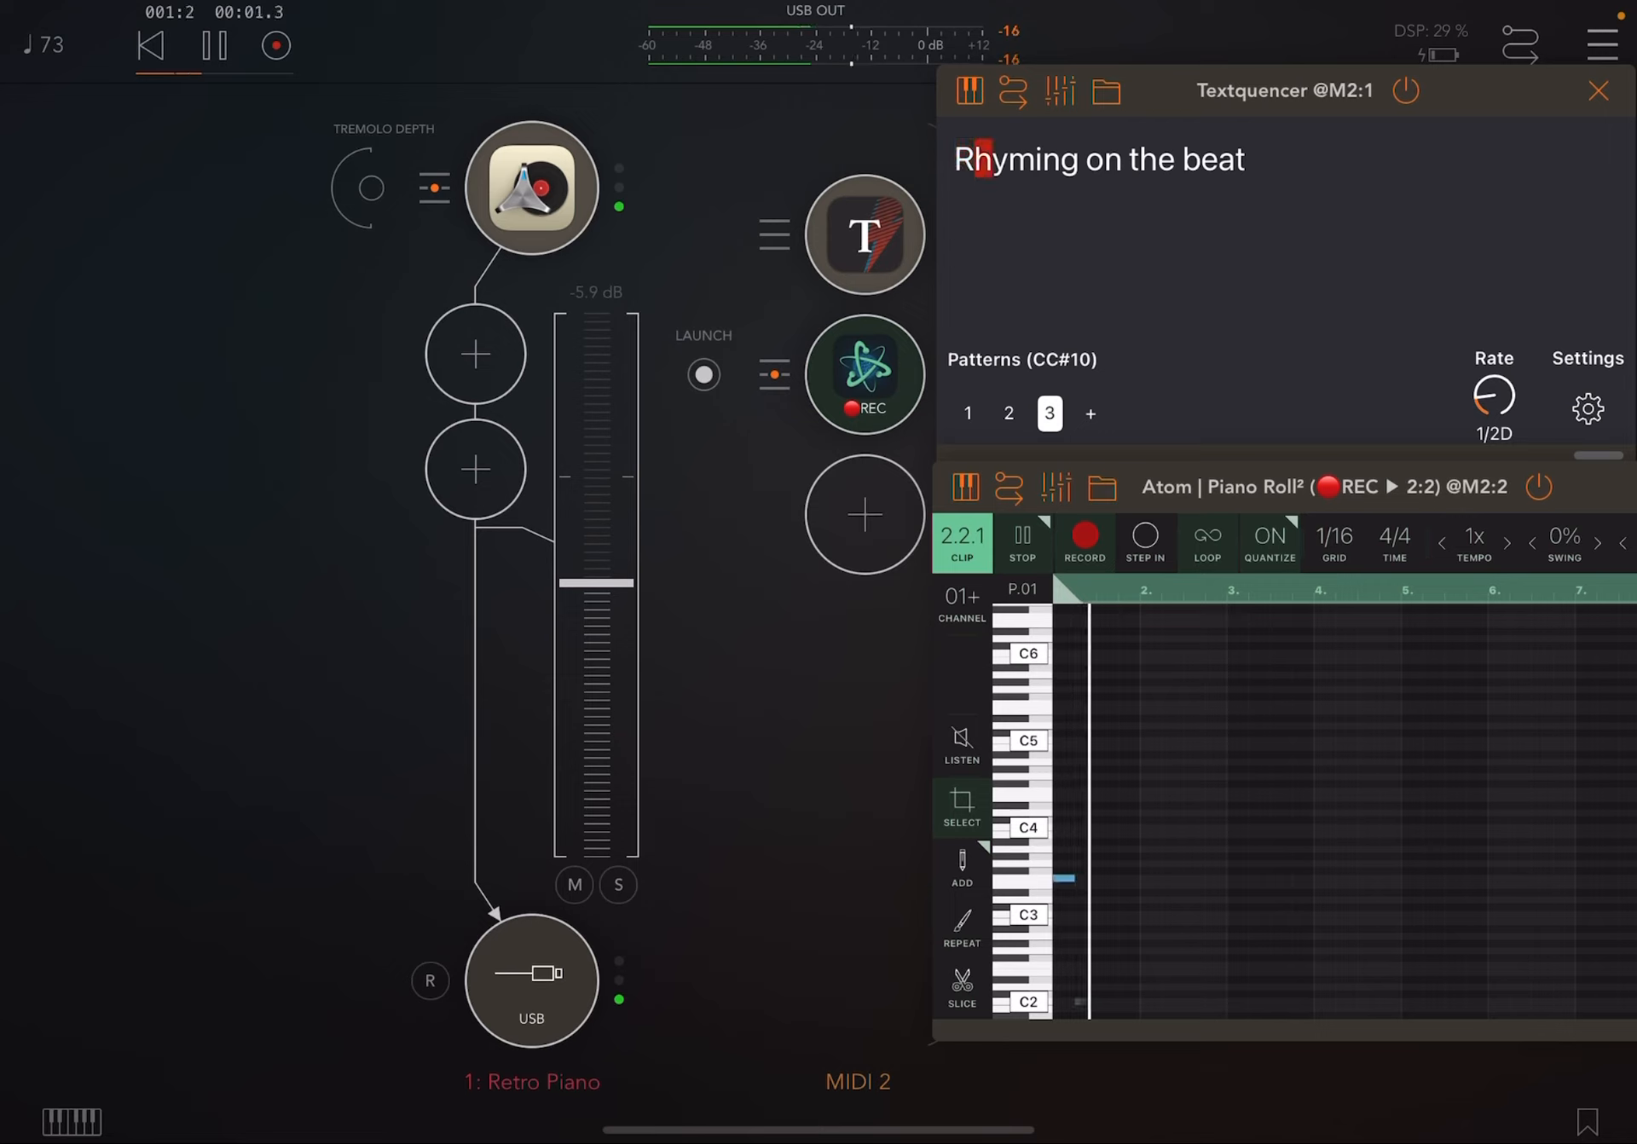